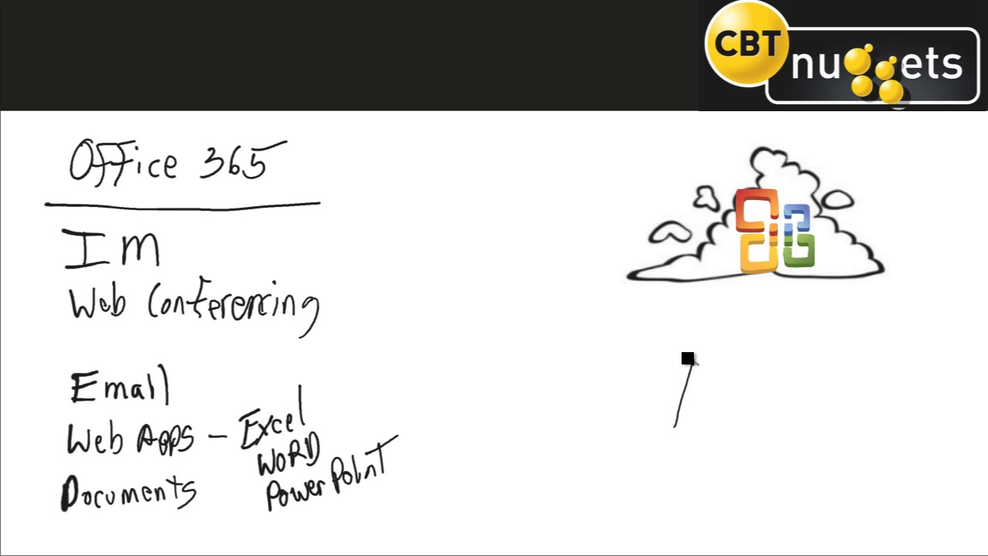
# Draw the remaining sides of the laptop screen outline below the Office cloud
pyautogui.moveTo(686, 359); pyautogui.dragTo(667, 429)
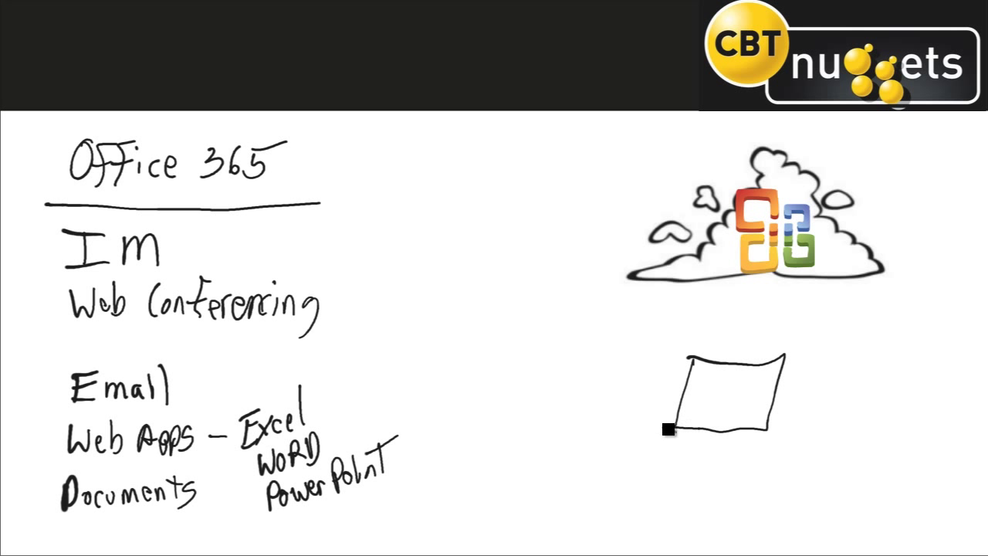